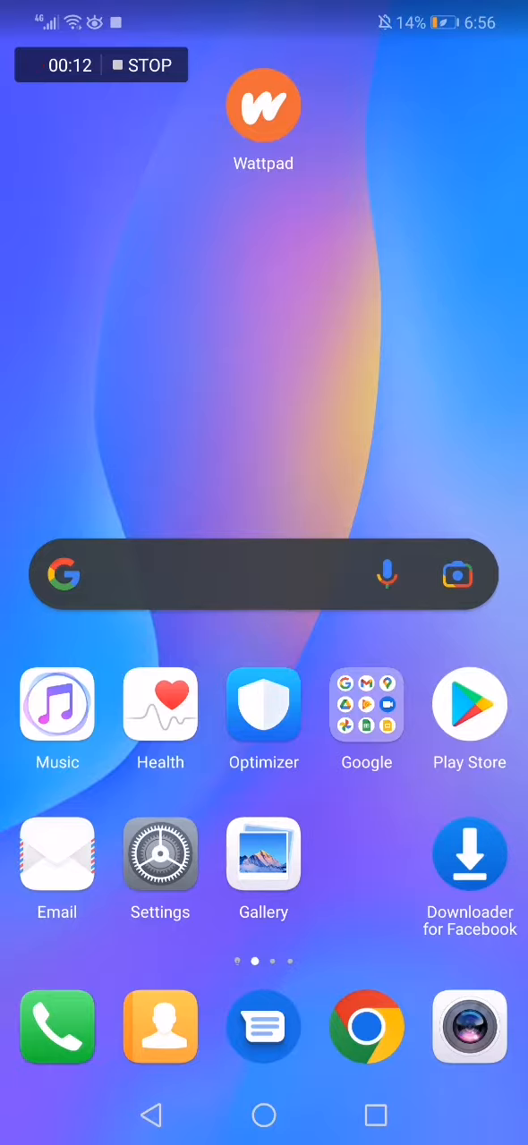
Launch Wattpad and bring up the profile's Reading Lists showing FANTASY 1 with Ace.
{"action": "left_click", "coordinate": [263, 103]}
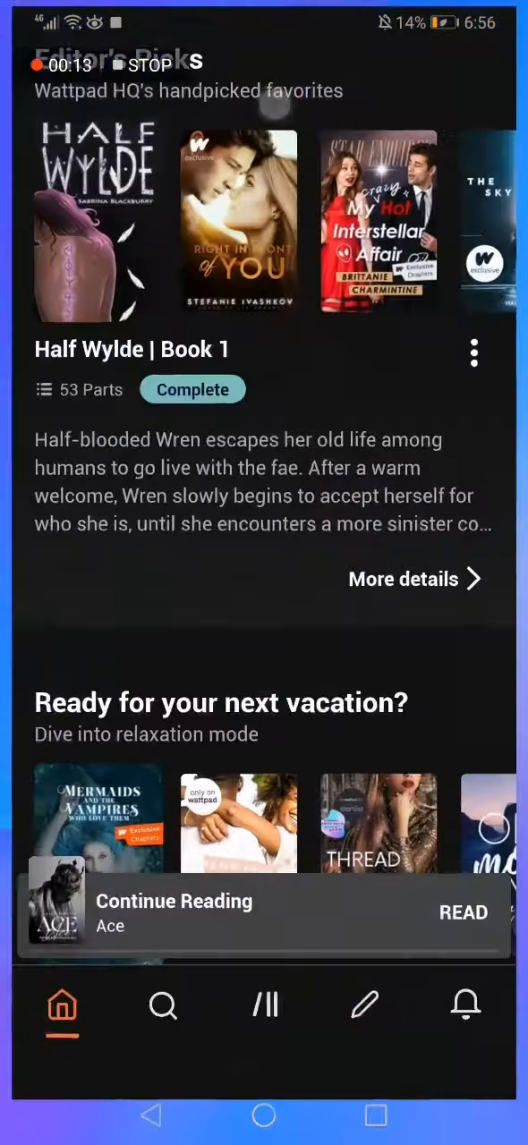
{"action": "scroll", "scroll_direction": "down", "scroll_amount": 3}
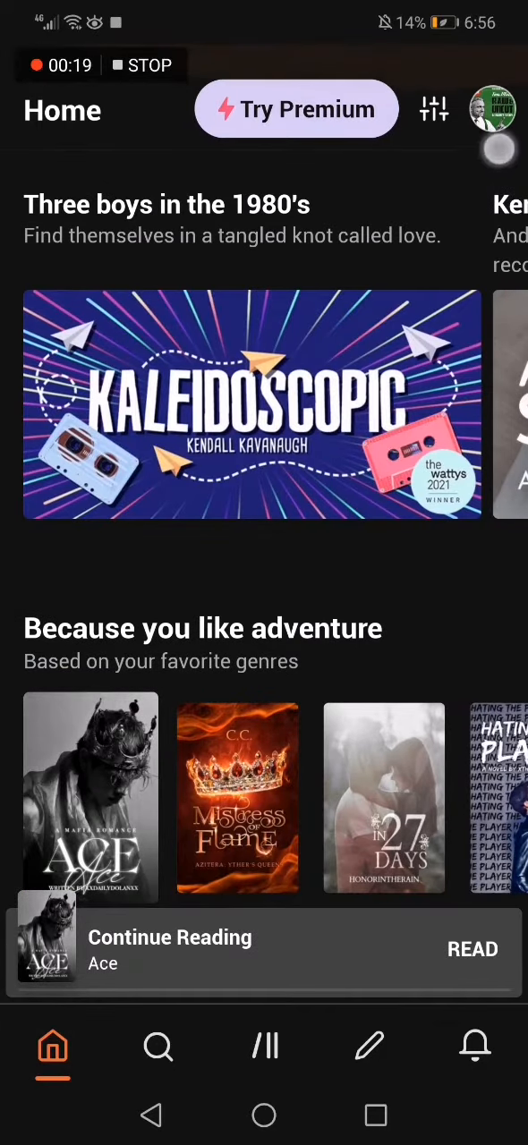
{"action": "left_click", "coordinate": [493, 109]}
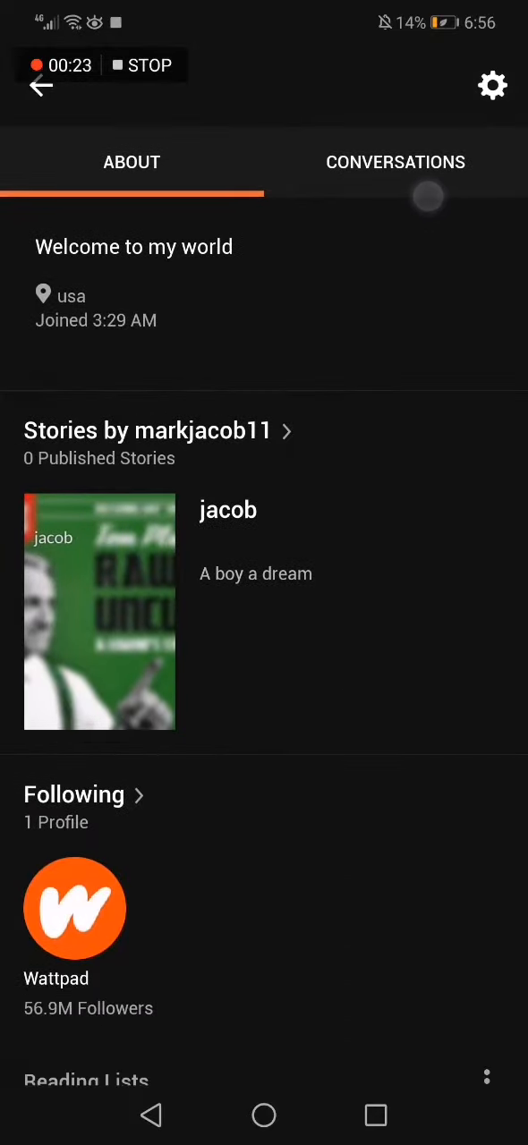
{"action": "scroll", "scroll_direction": "down", "scroll_amount": 3}
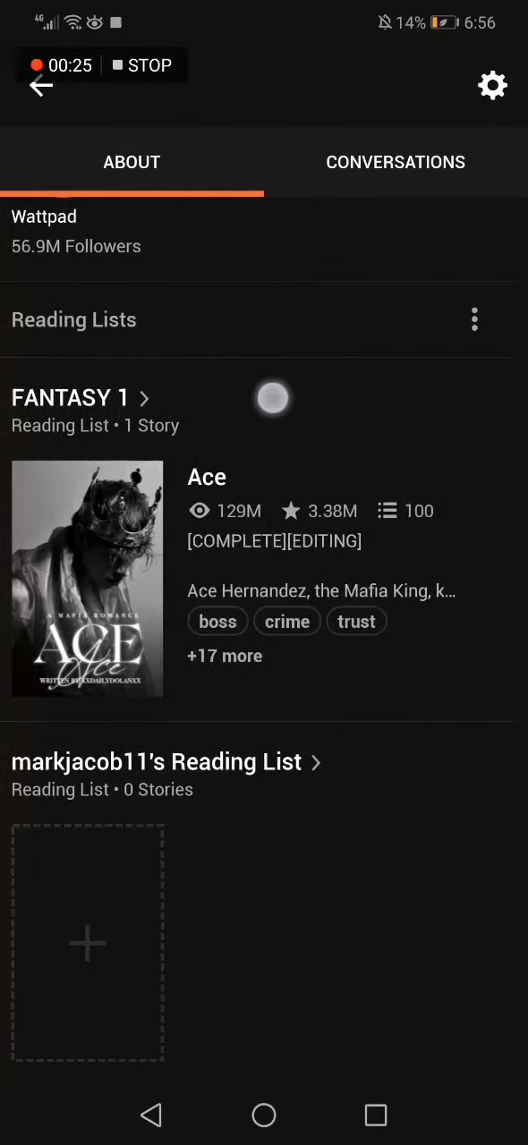
Enter the FANTASY 1 list and start adding a story from the library.
{"action": "left_click", "coordinate": [70, 397]}
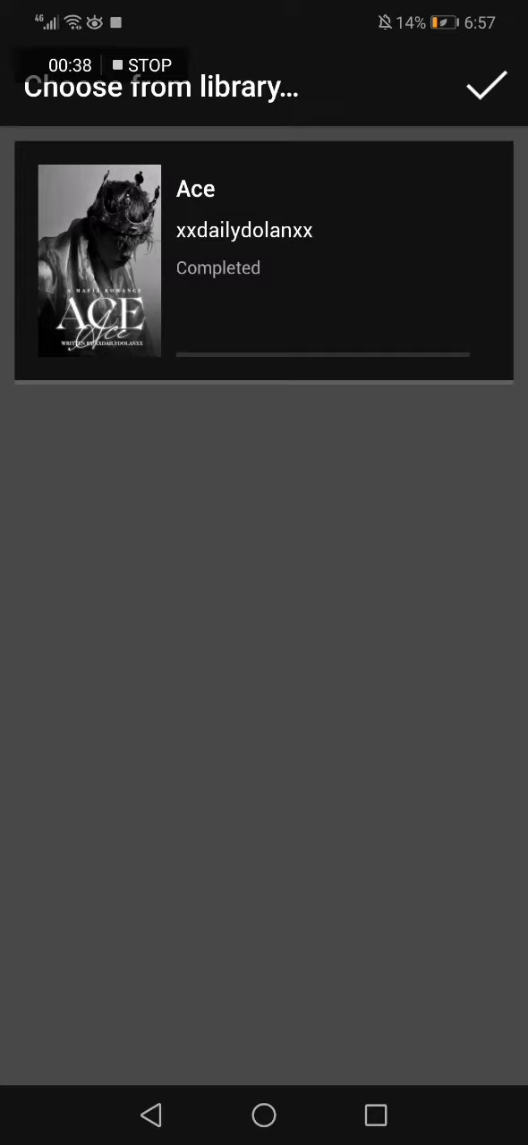
Add Ace so FANTASY 1 holds 2 stories, then check Conversations and return to About.
{"action": "left_click", "coordinate": [487, 86]}
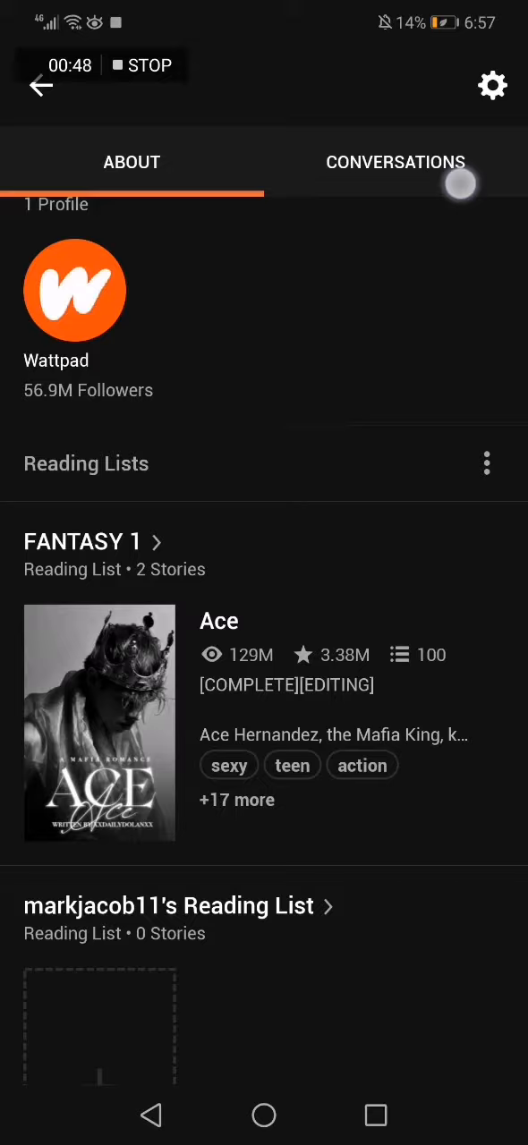
{"action": "left_click", "coordinate": [395, 161]}
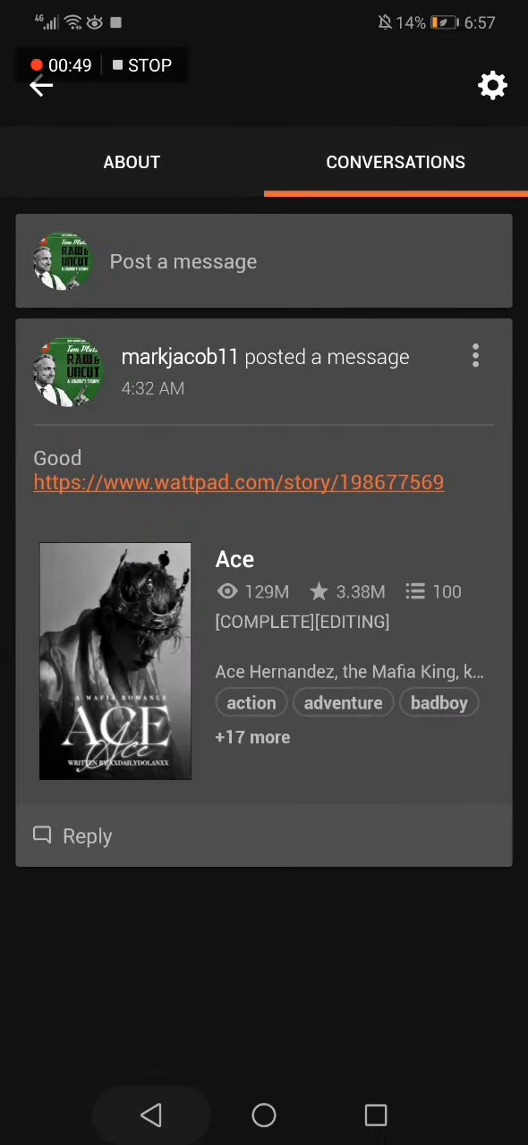
{"action": "left_click", "coordinate": [132, 161]}
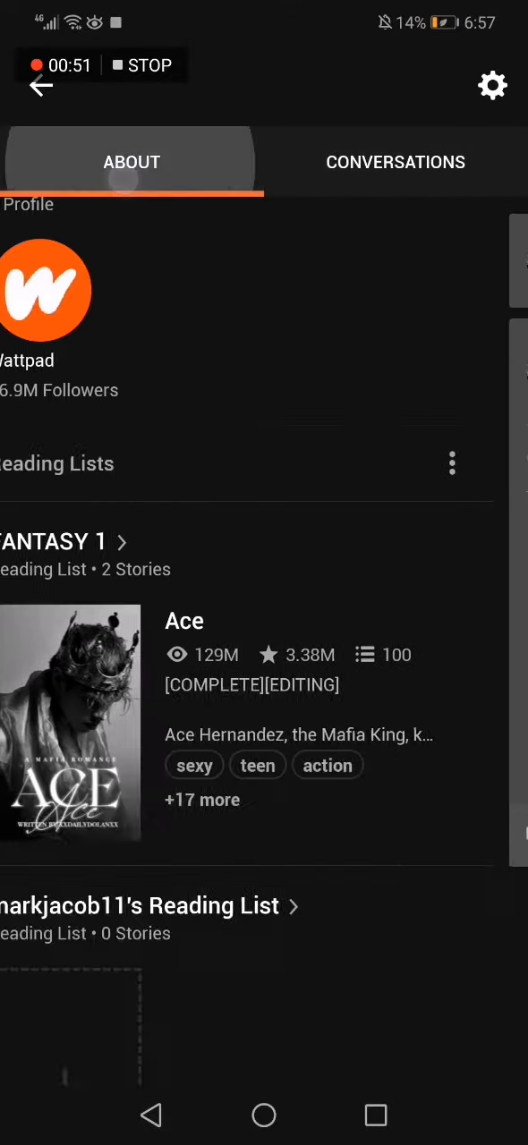